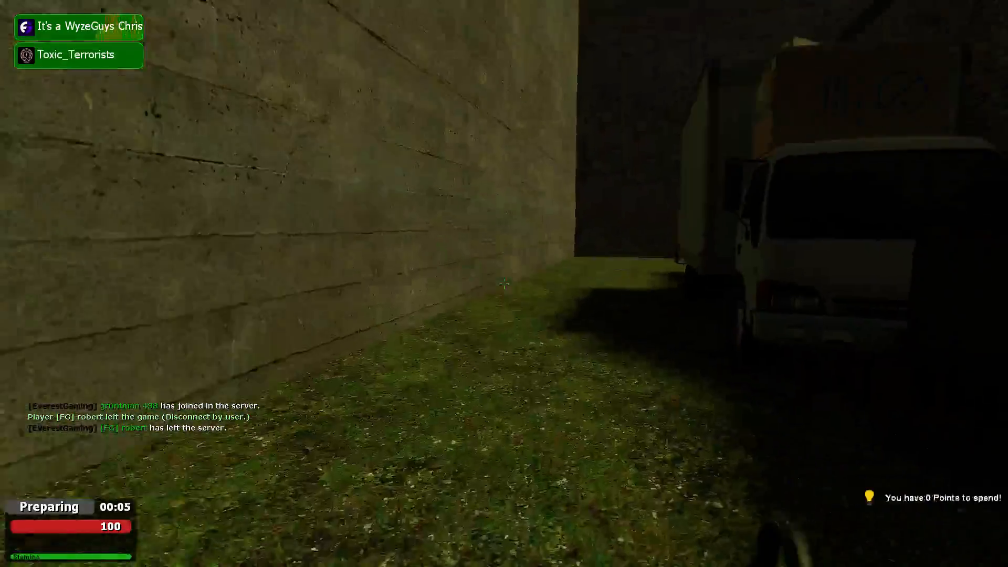
- Play through the round, occasionally checking the scoreboard
key("Tab")
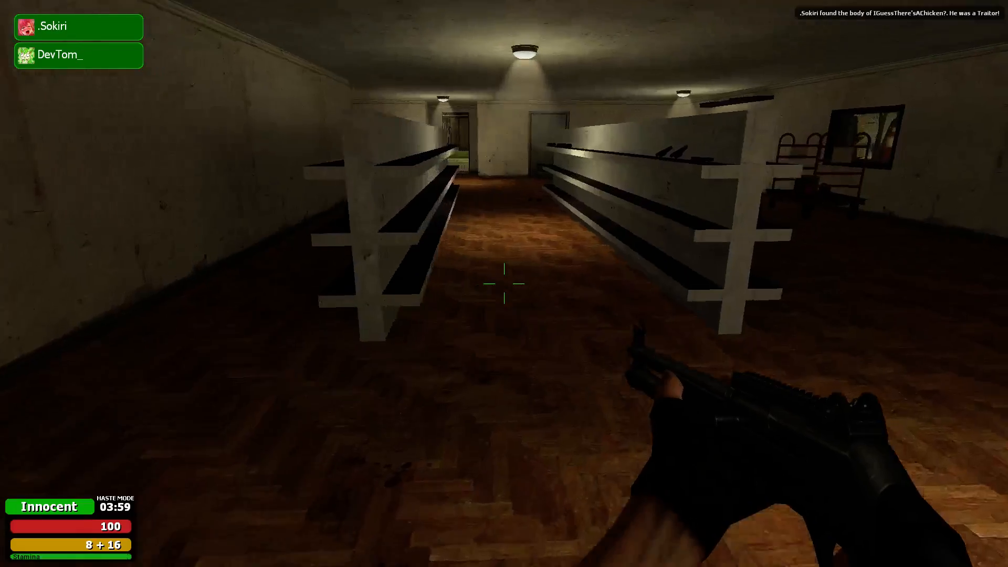
key("tab")
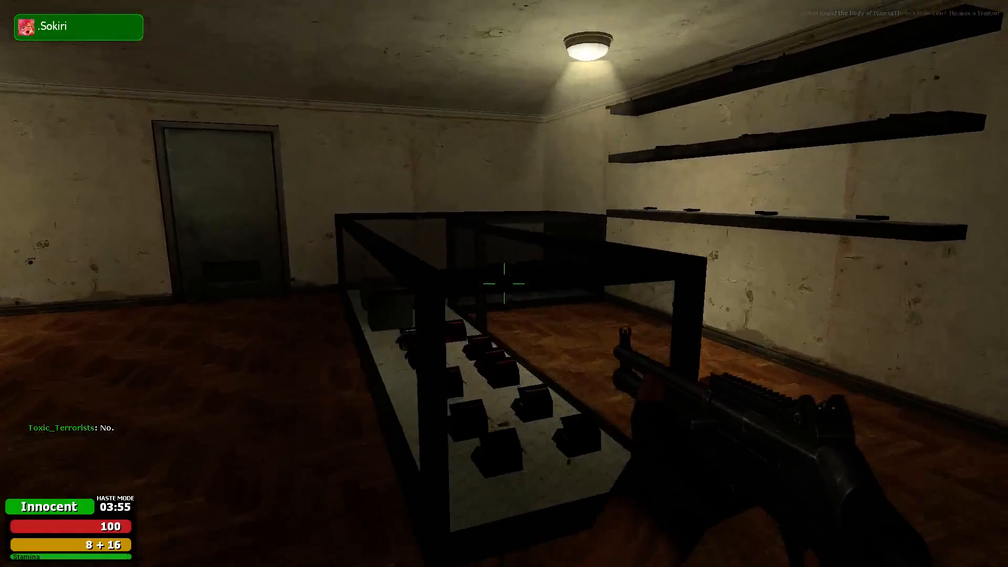
left_click(504, 283)
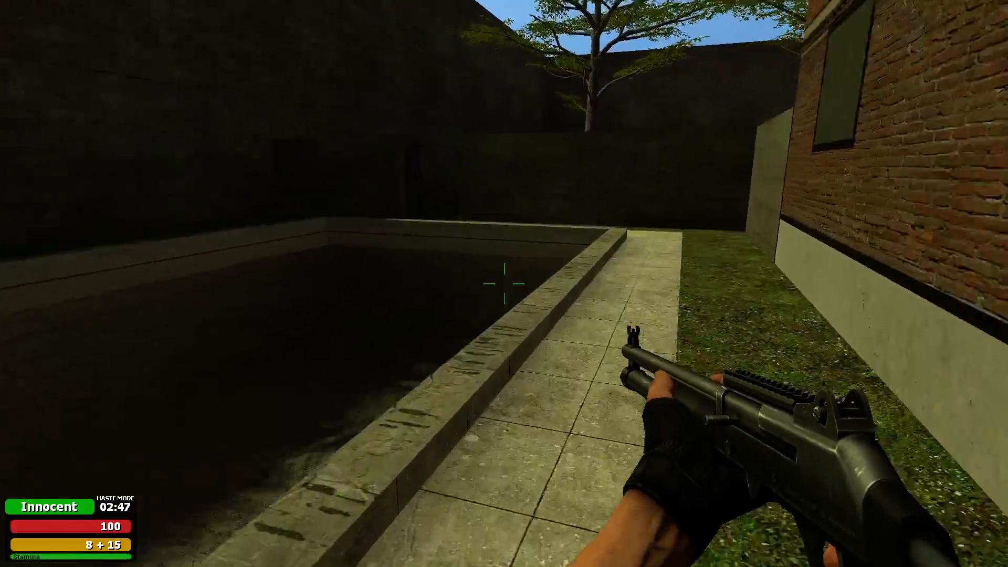
mouse_move(504, 284)
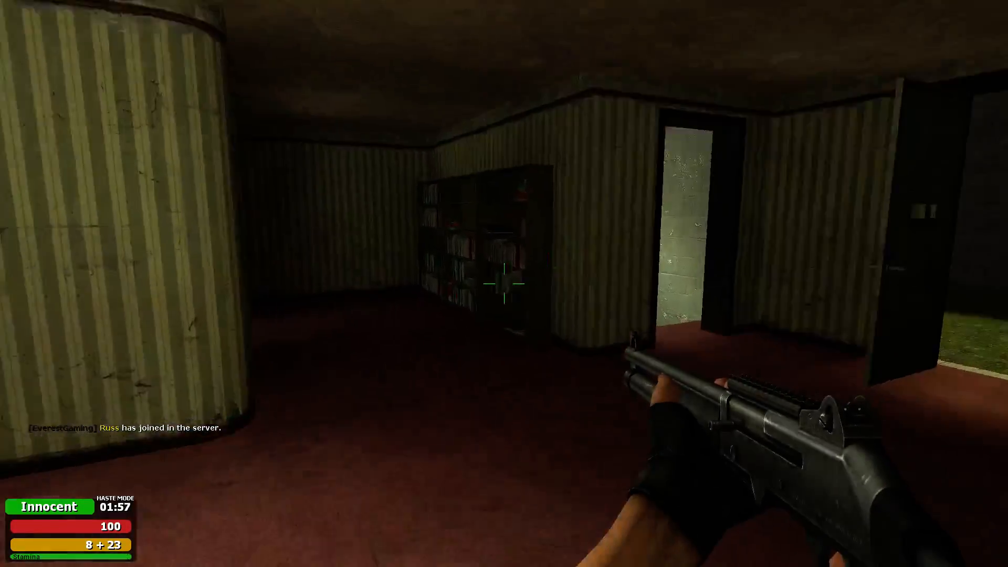
mouse_move(504, 284)
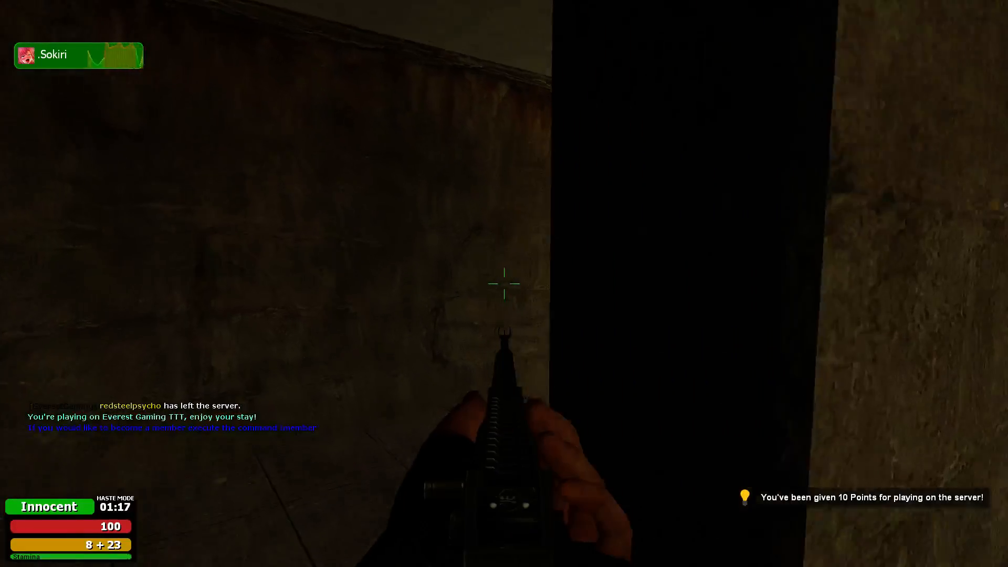
mouse_move(504, 283)
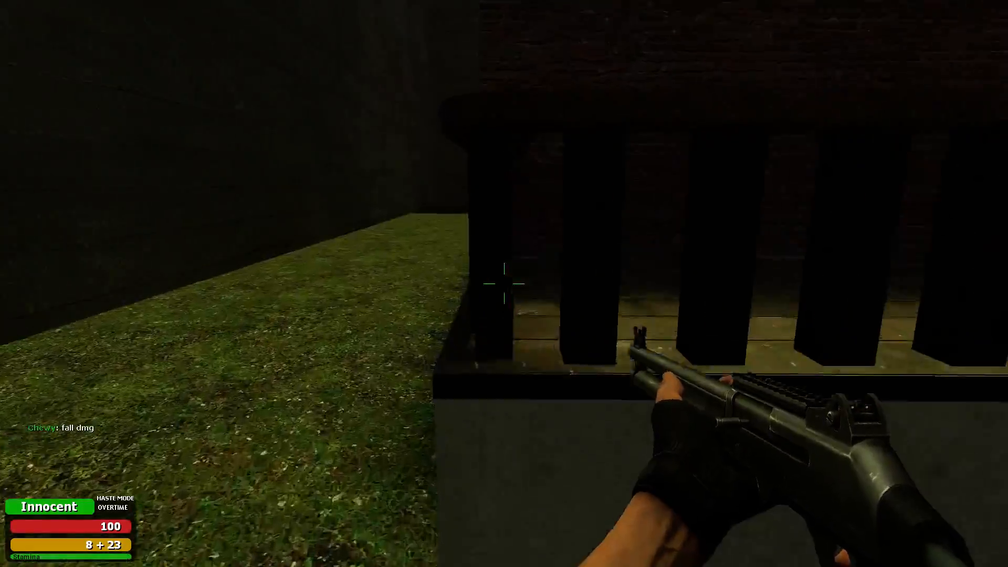
mouse_move(504, 284)
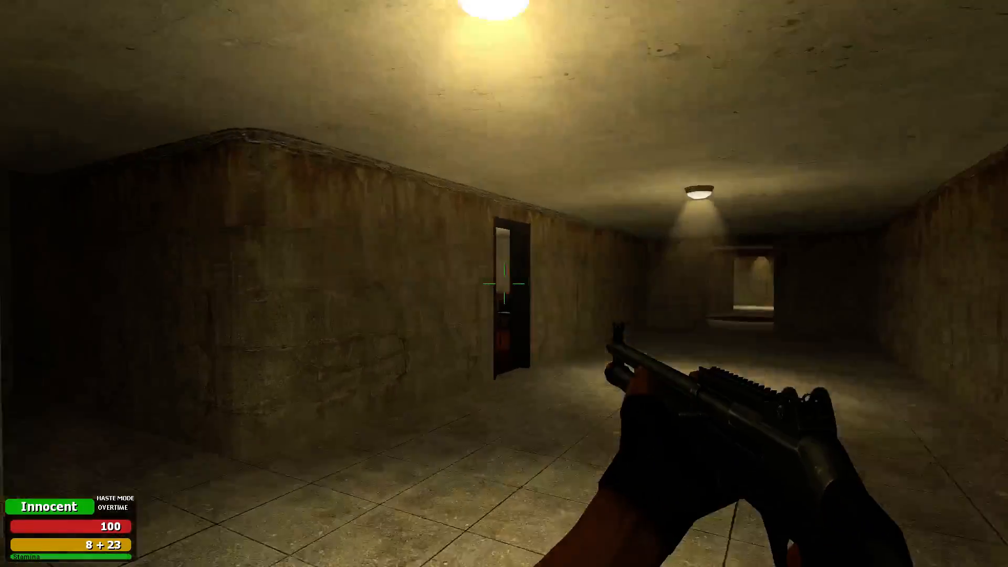
mouse_move(504, 284)
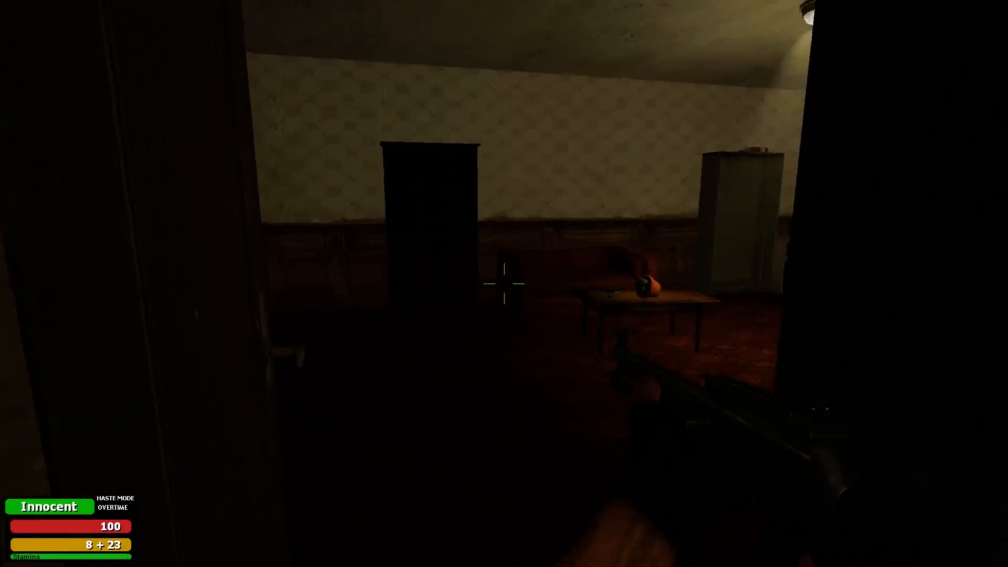
mouse_move(504, 283)
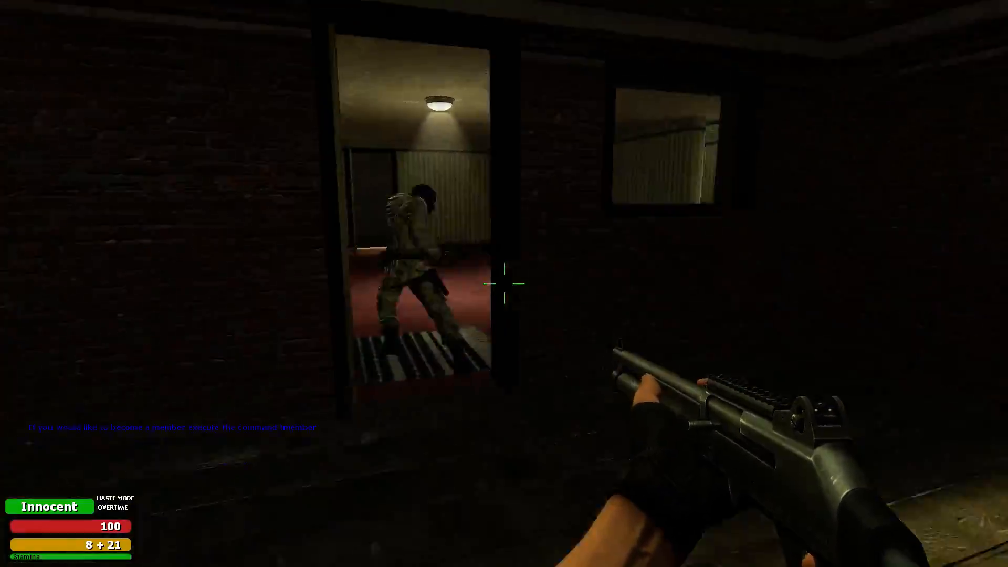
mouse_move(504, 283)
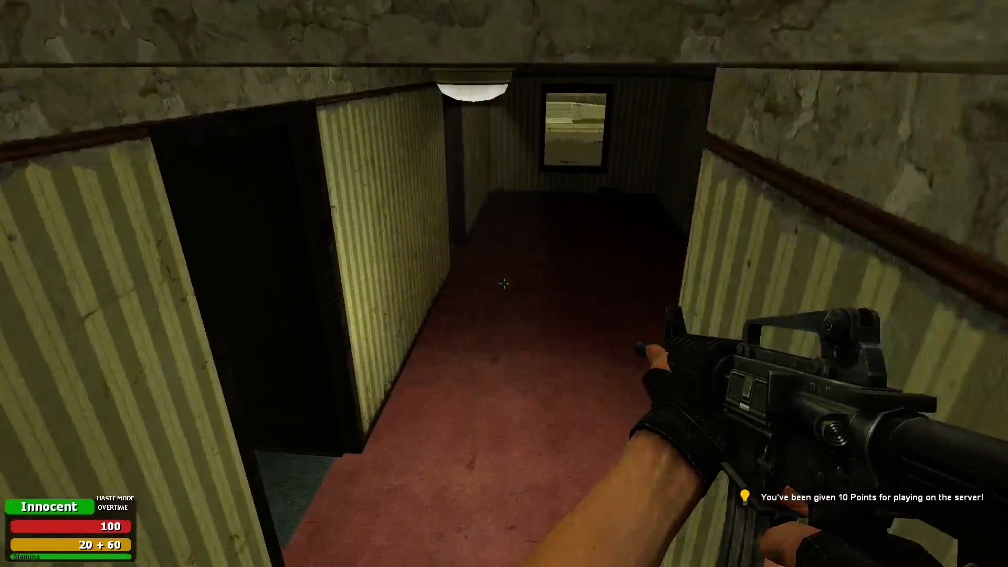
mouse_move(504, 284)
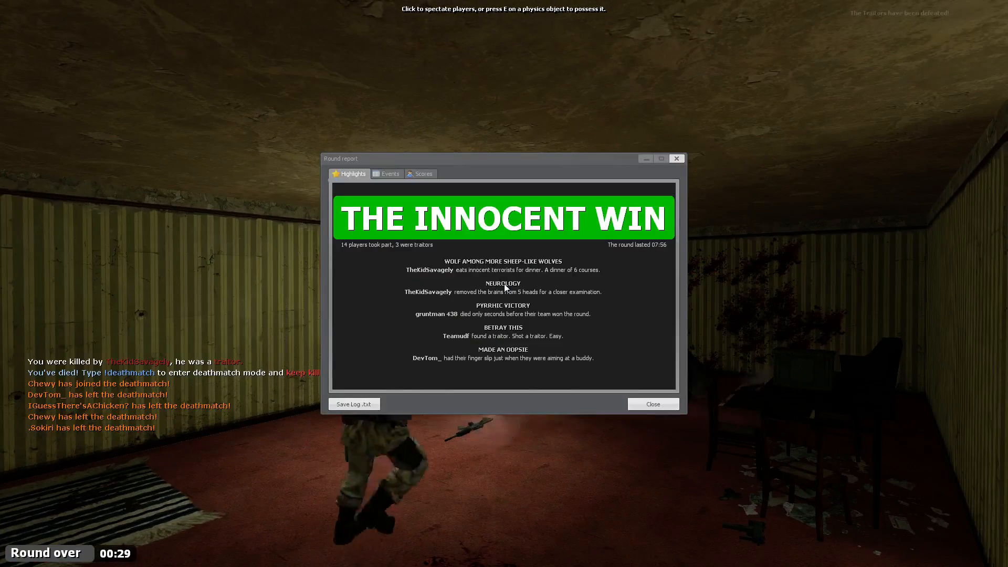
left_click(653, 404)
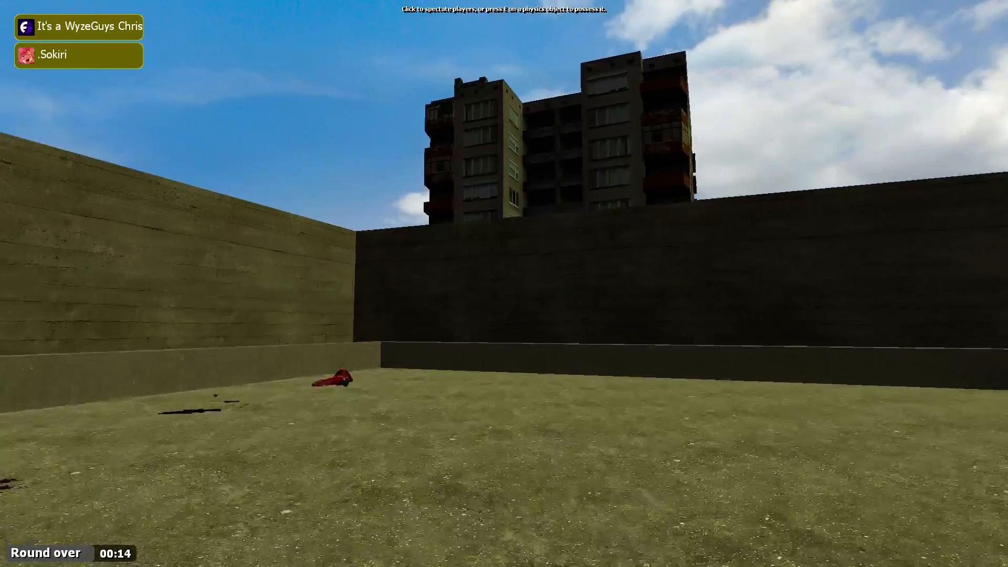
key("tab")
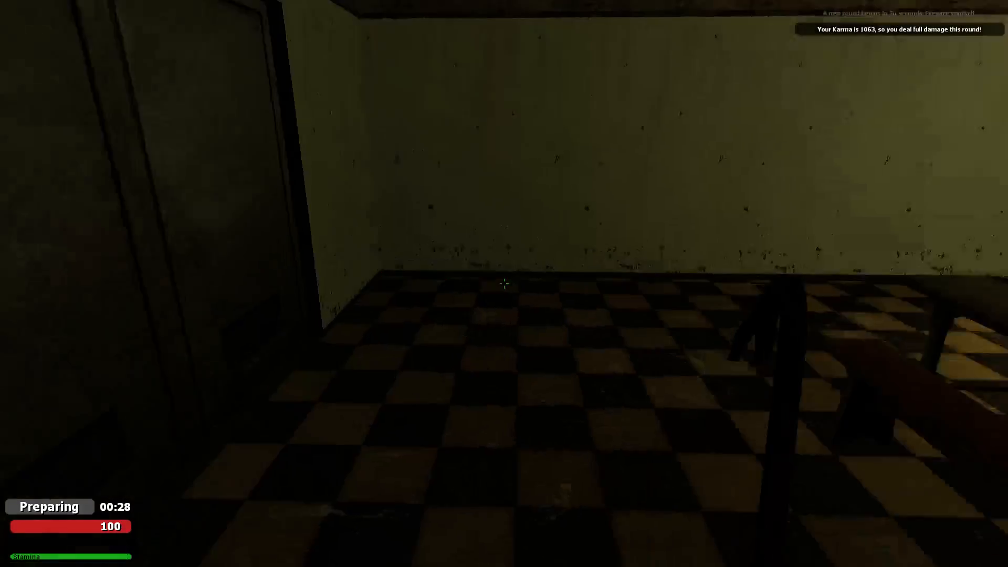
mouse_move(504, 283)
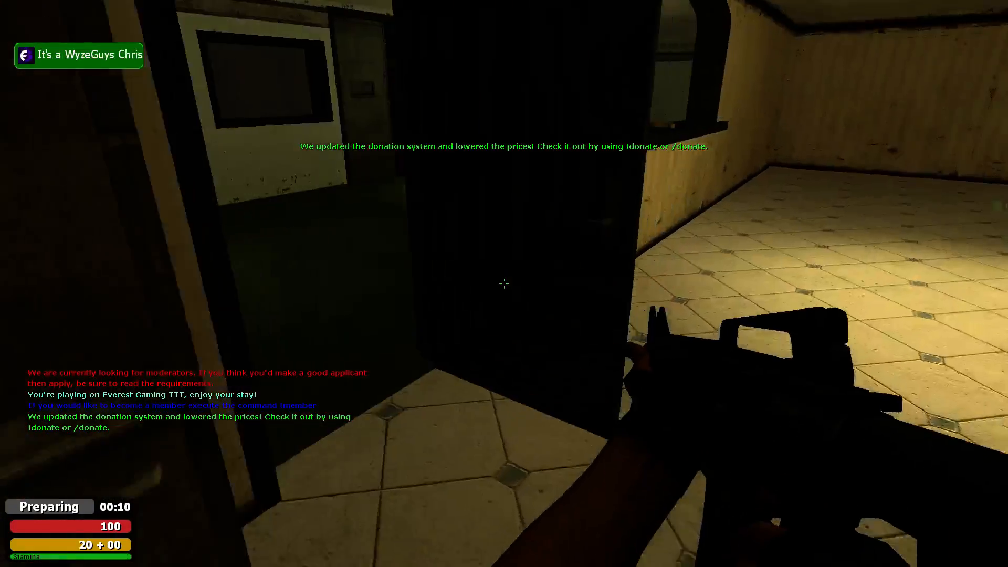
mouse_move(504, 283)
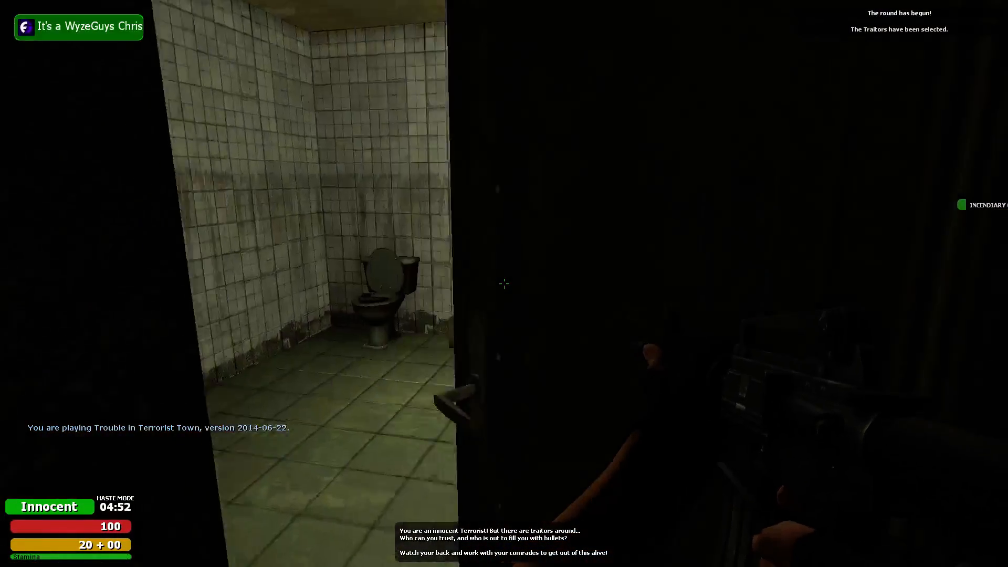
mouse_move(504, 284)
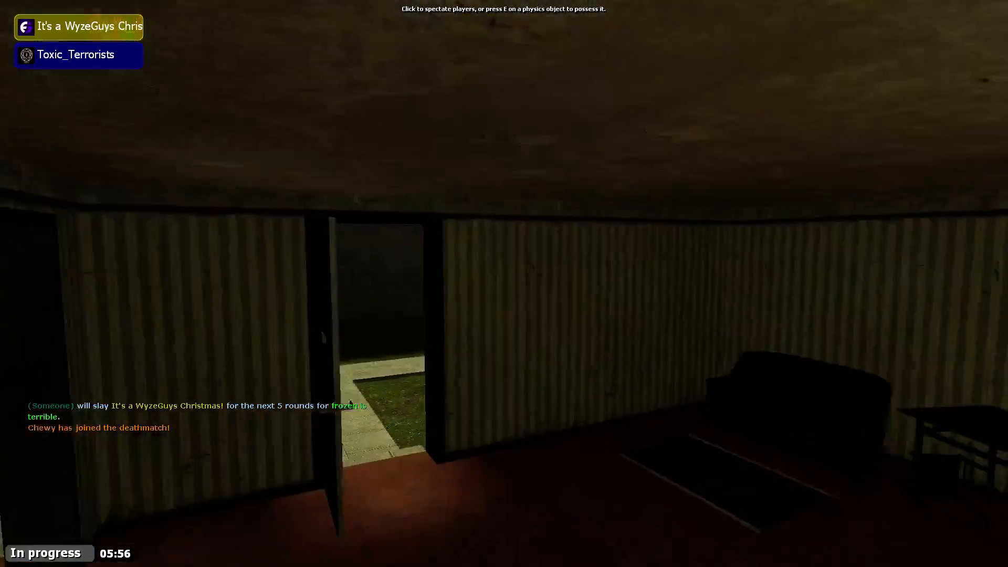
- Lower the Voice receive volume slider to about a quarter in the Audio options
key("Escape")
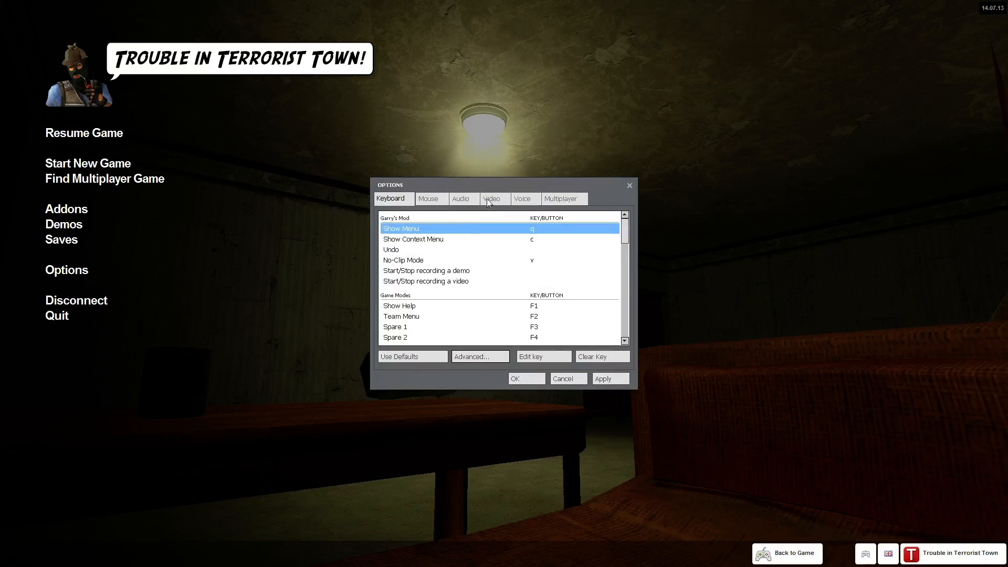
left_click(461, 198)
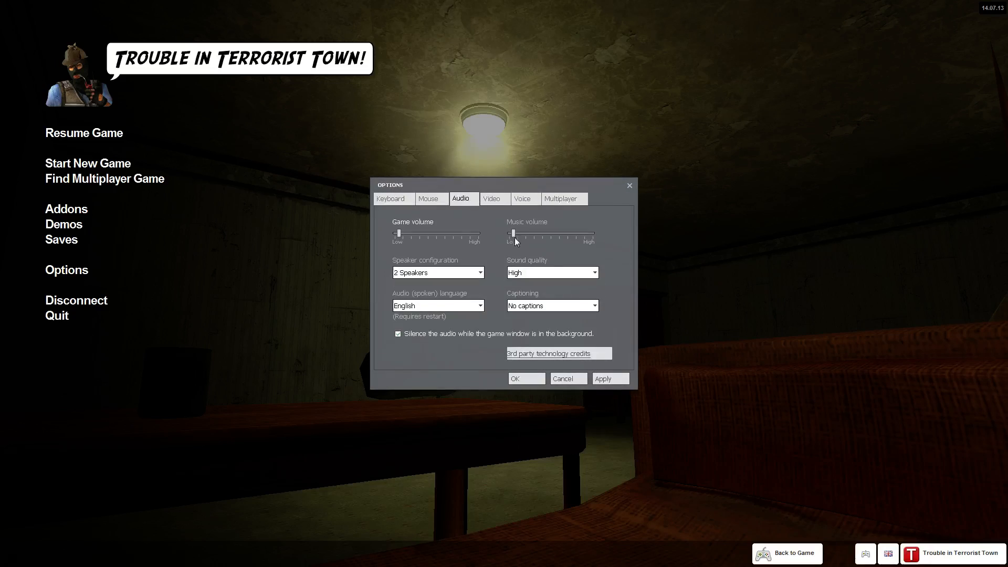
left_click(524, 198)
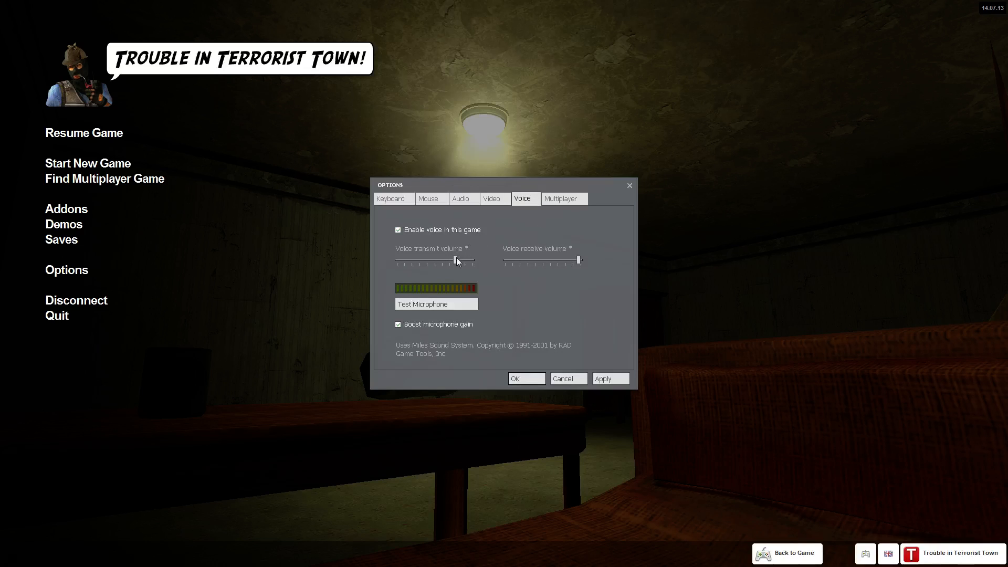
left_click_drag(573, 261, 511, 263)
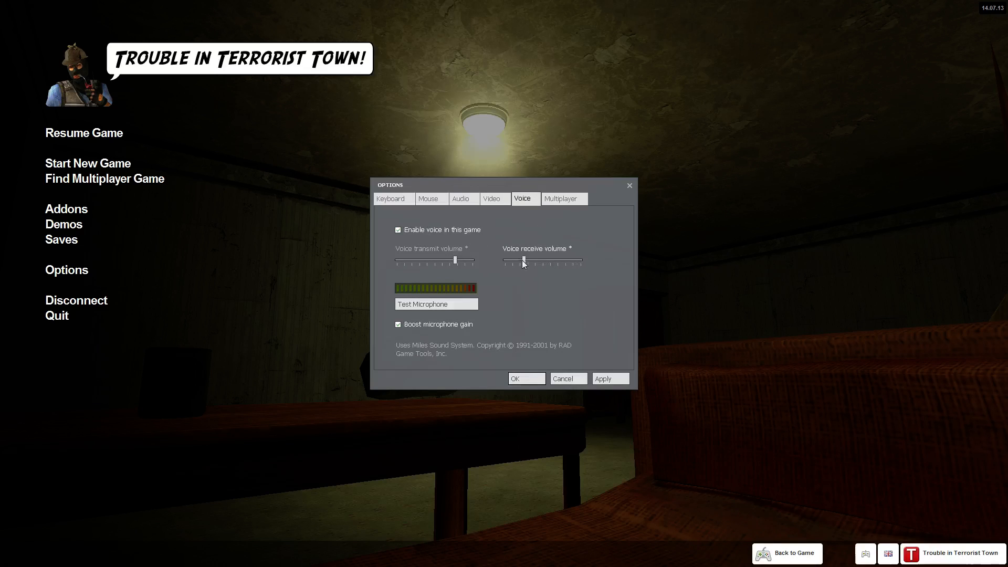
left_click_drag(519, 261, 507, 261)
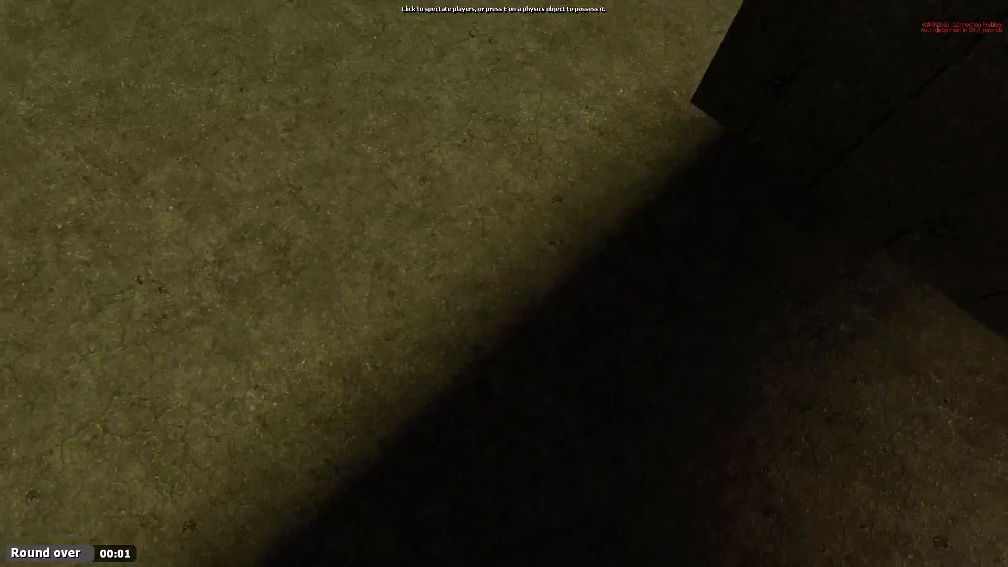
- Leave the match via the main menu and open Find Multiplayer Game
key("Escape")
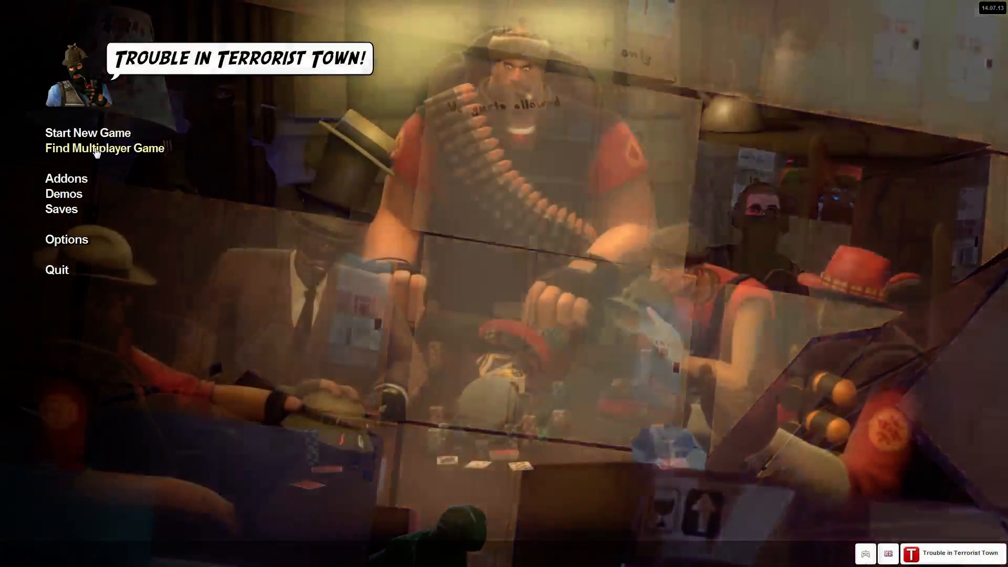
left_click(104, 148)
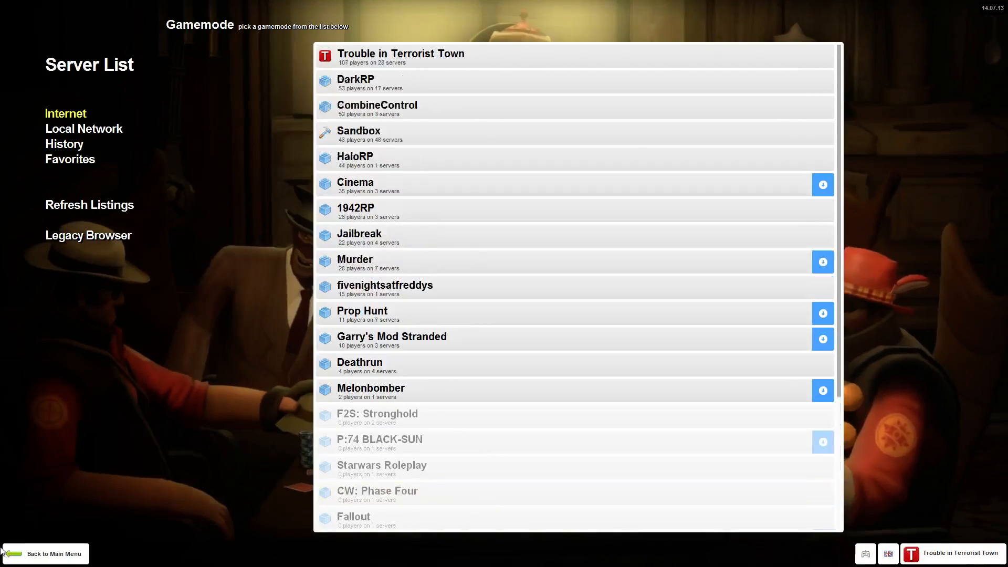